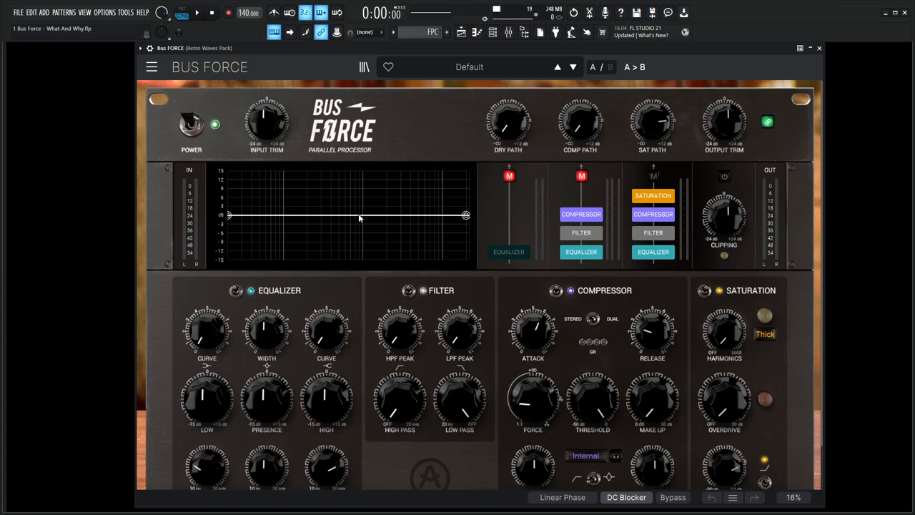
mouse_move(525, 243)
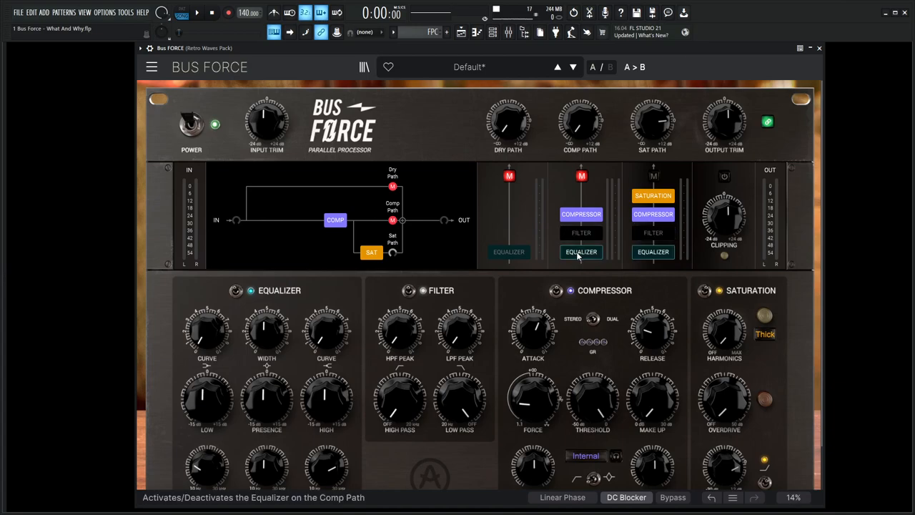
Step: Add the equalizer to the compression path in the routing diagram
click(580, 251)
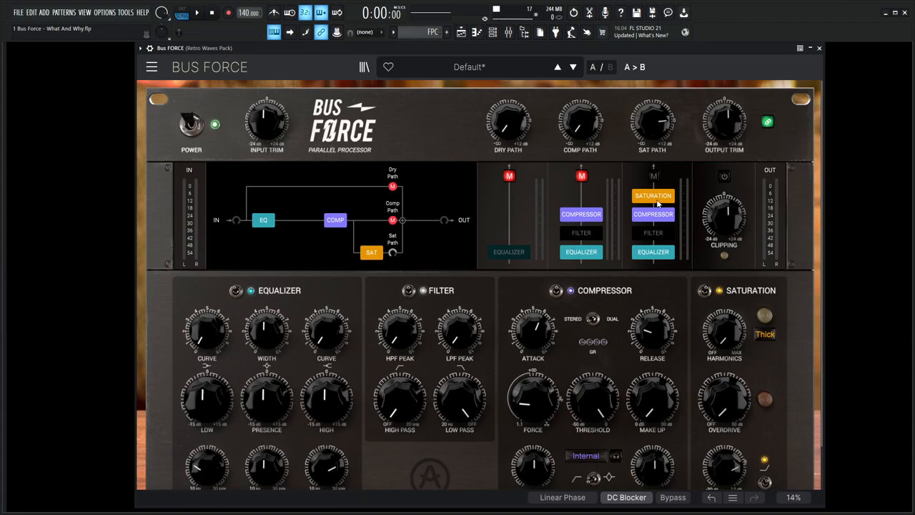
mouse_move(595, 181)
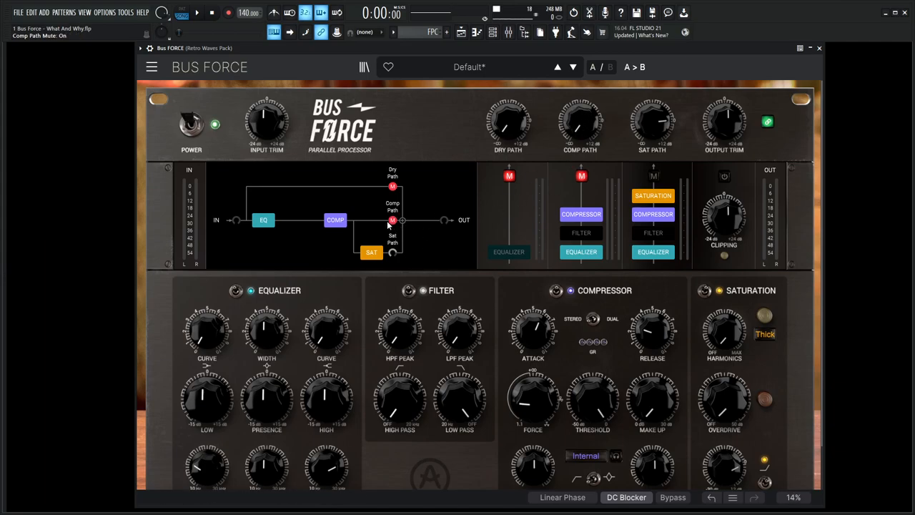
click(392, 186)
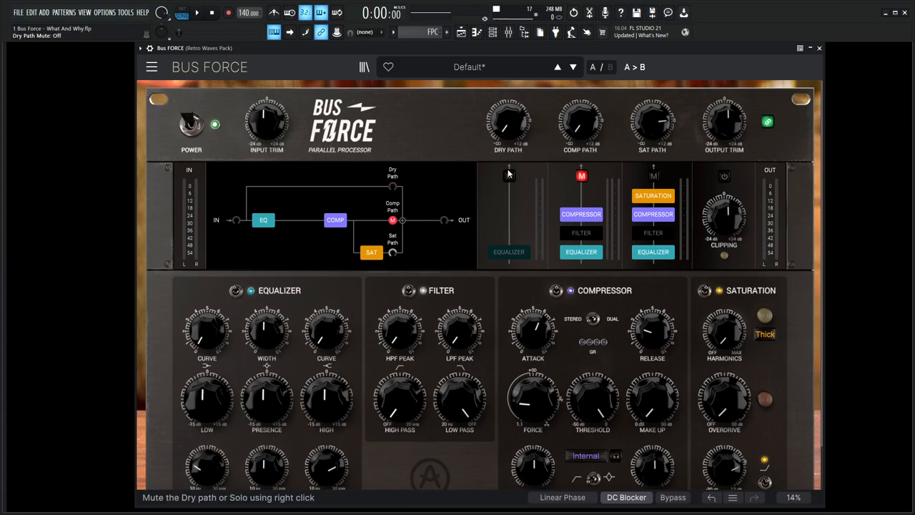
click(392, 186)
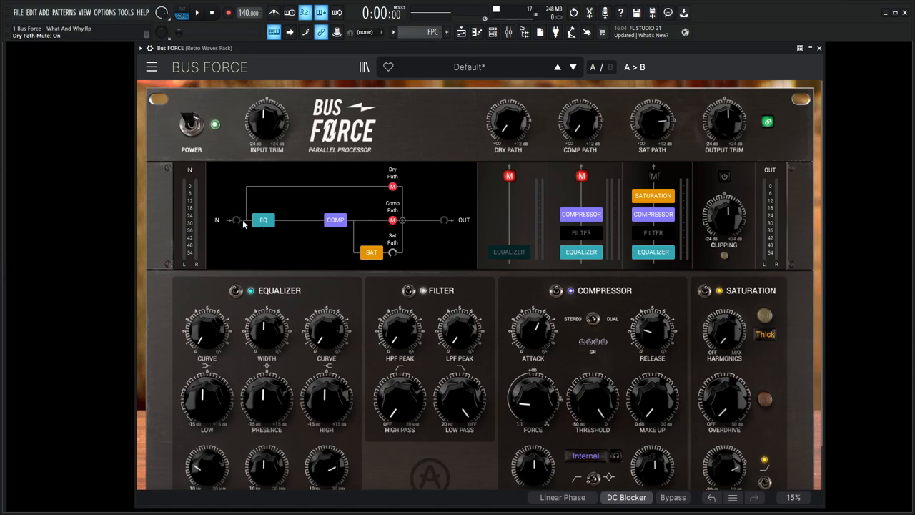
mouse_move(357, 190)
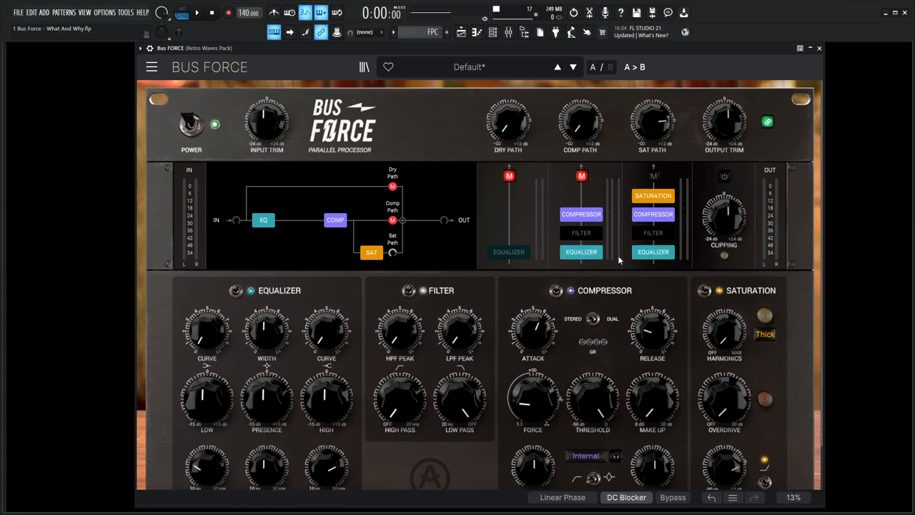
click(581, 232)
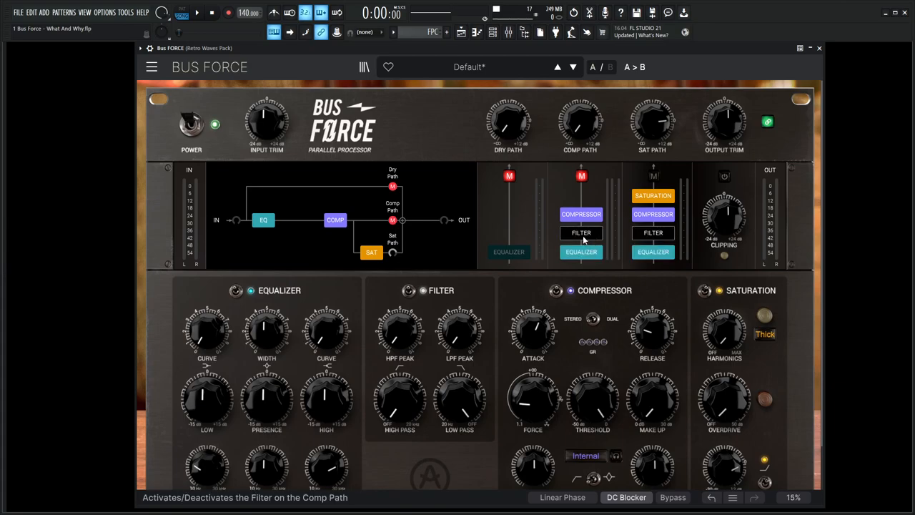
click(581, 213)
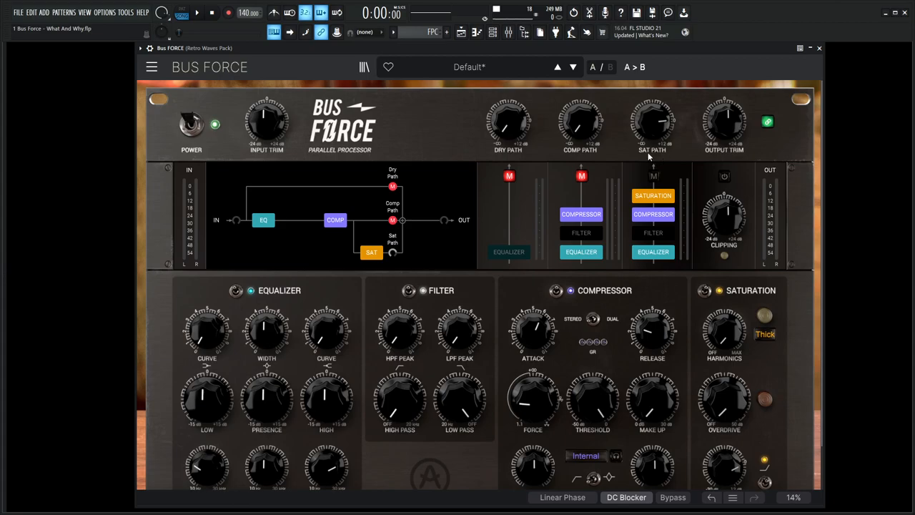
mouse_move(657, 266)
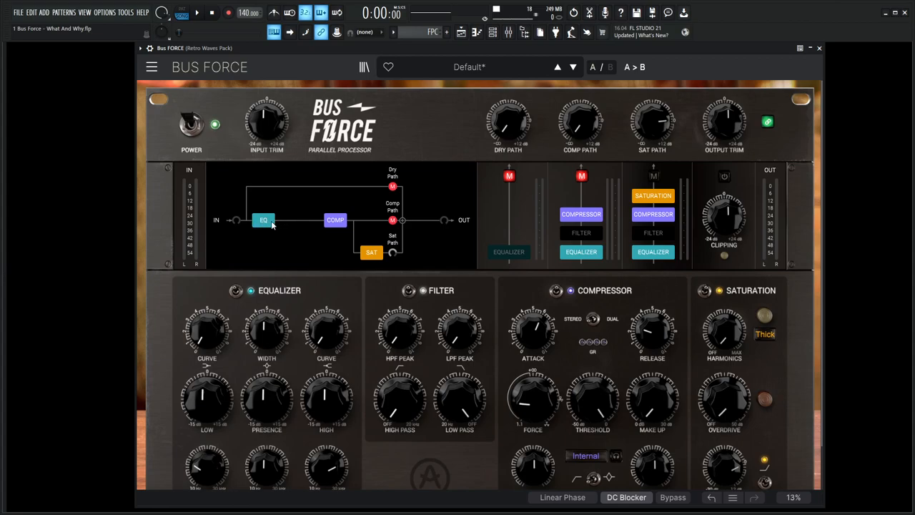
mouse_move(335, 219)
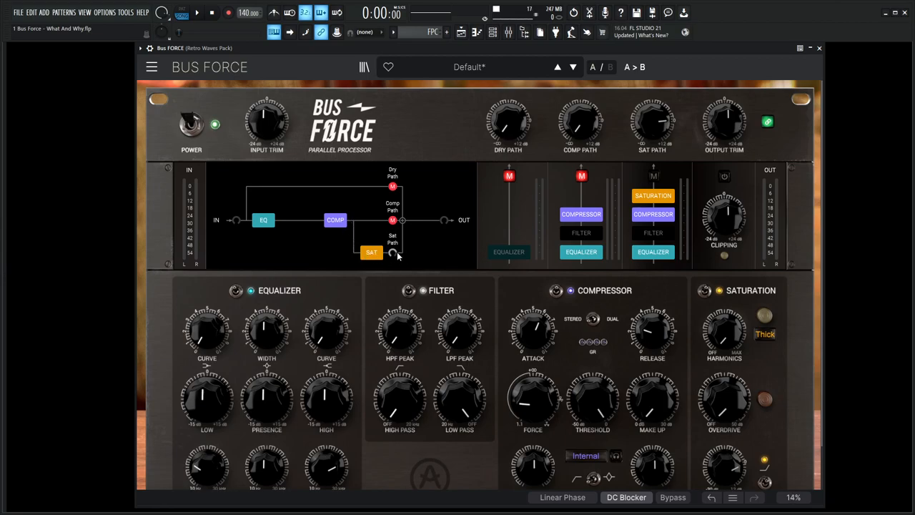
mouse_move(652, 125)
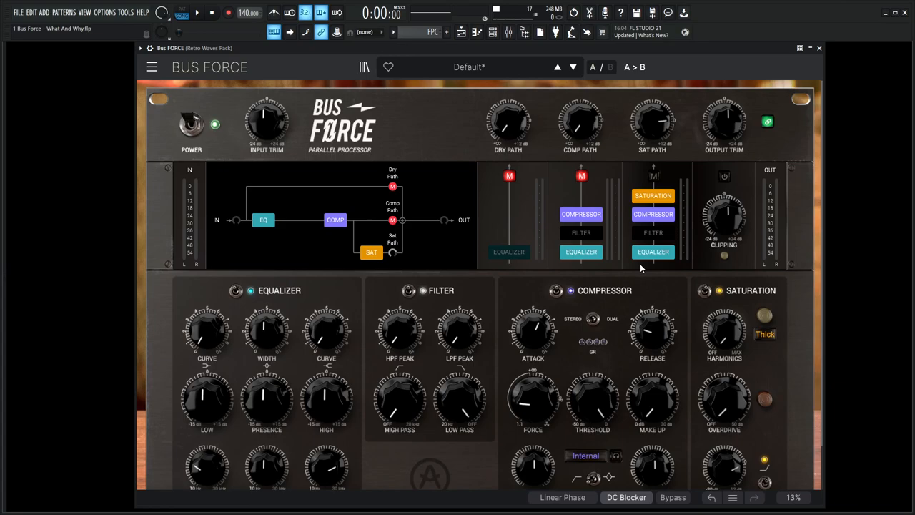
mouse_move(433, 136)
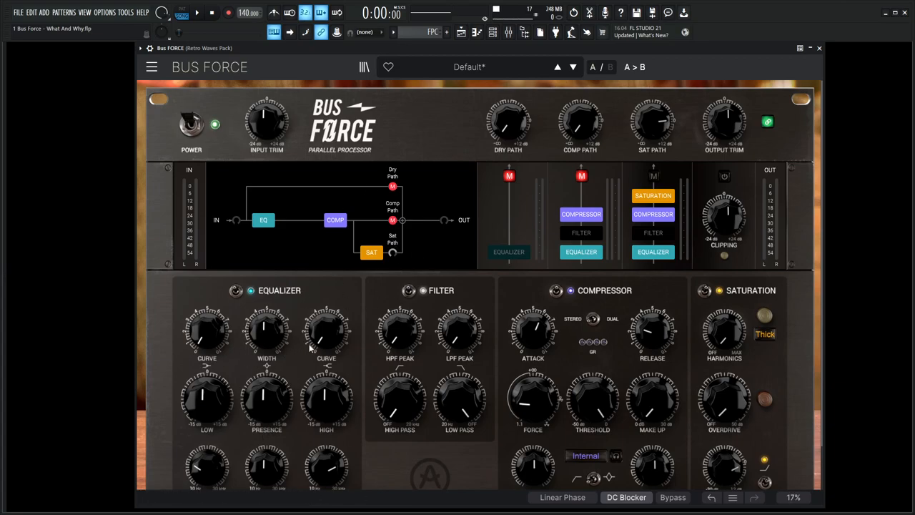
mouse_move(266, 377)
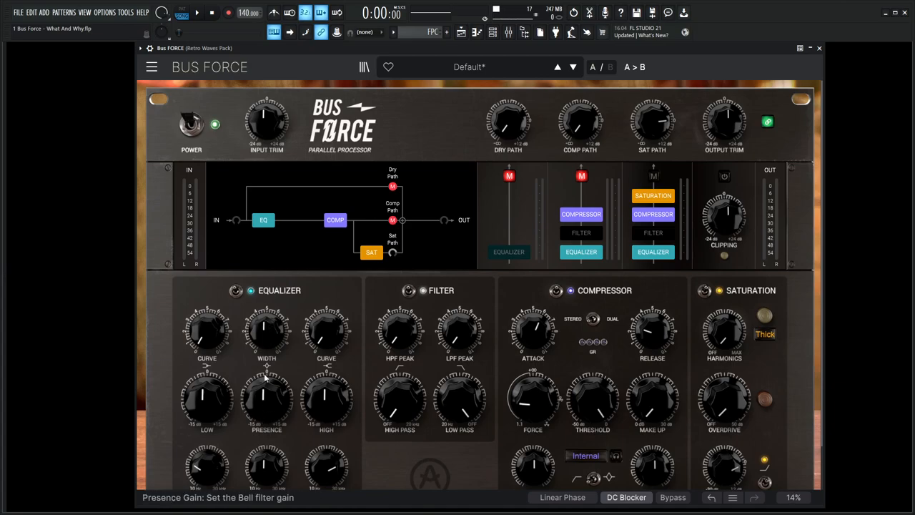
mouse_move(266, 332)
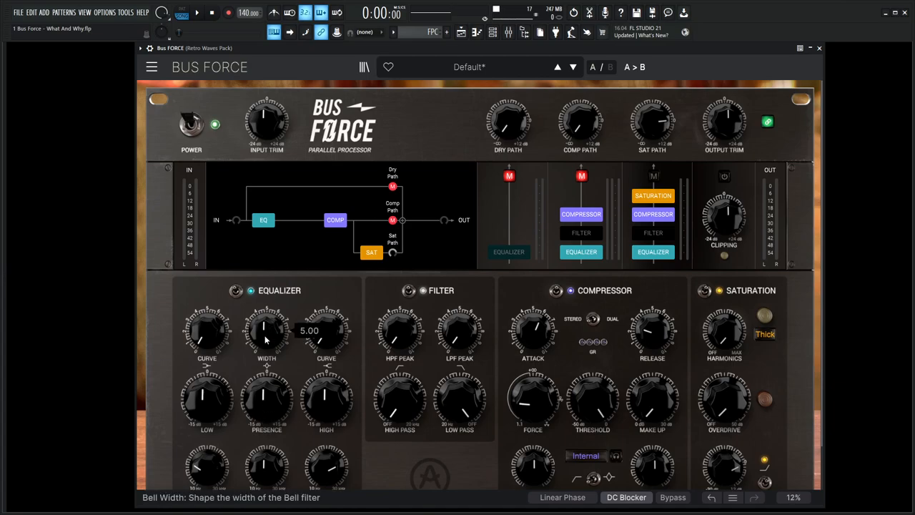
mouse_move(302, 314)
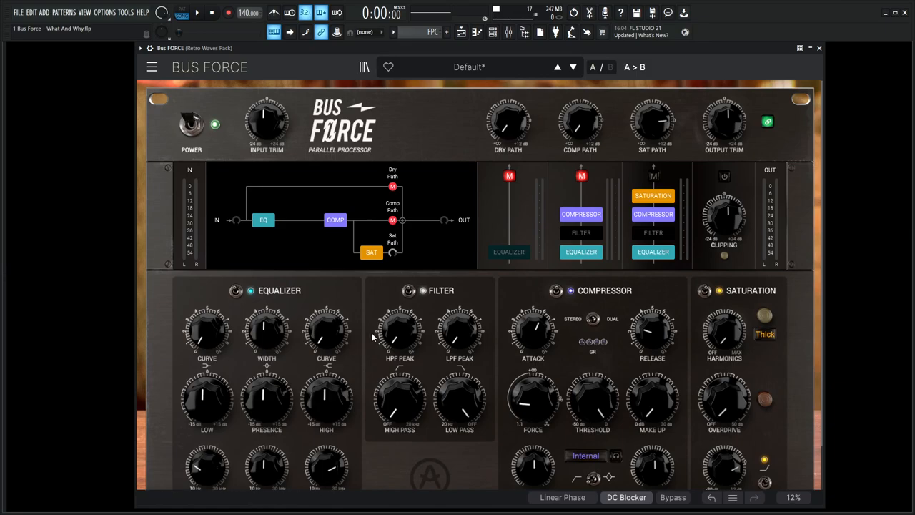
scroll(down, 3)
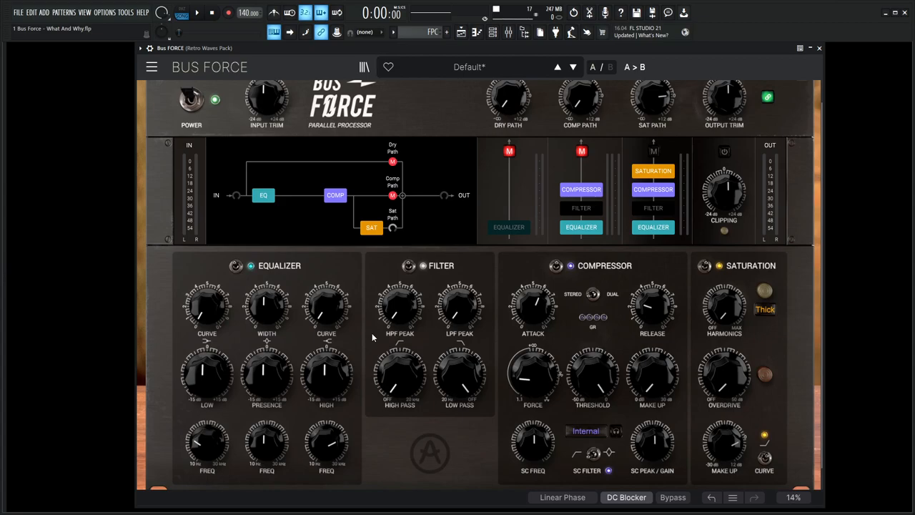
mouse_move(266, 371)
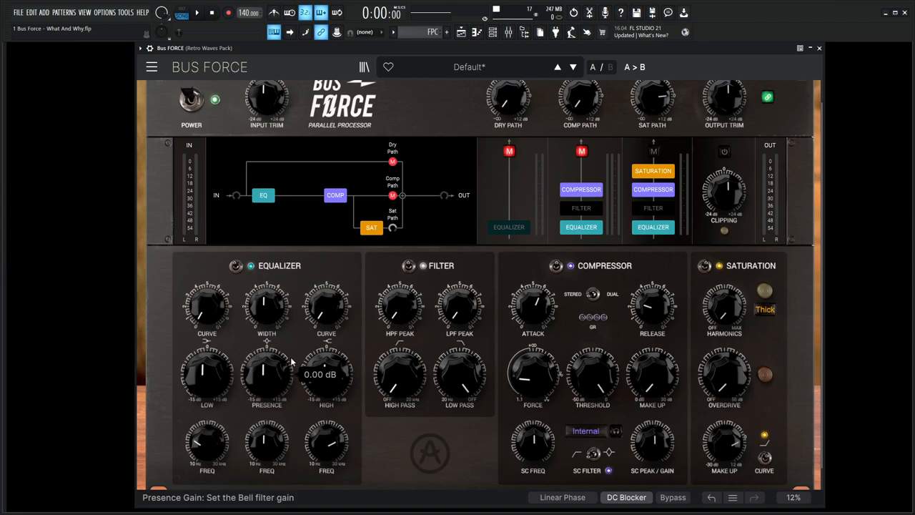
mouse_move(438, 351)
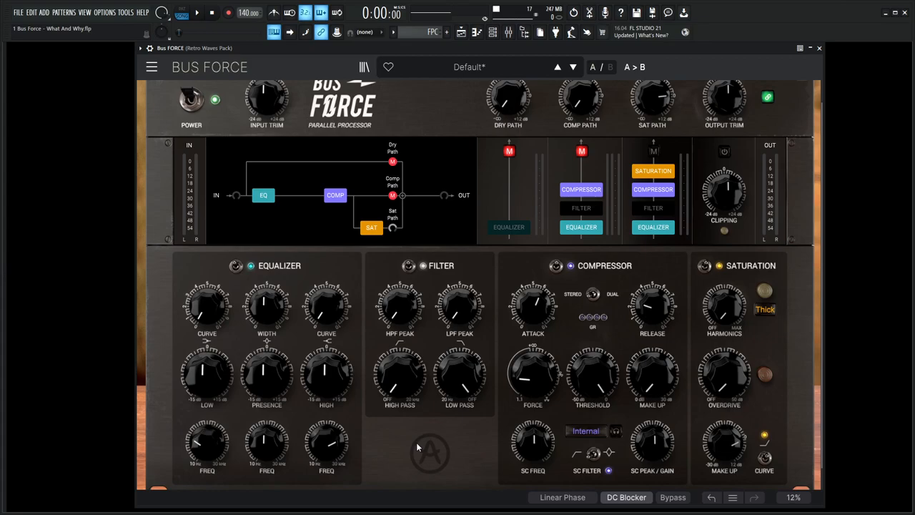
mouse_move(418, 325)
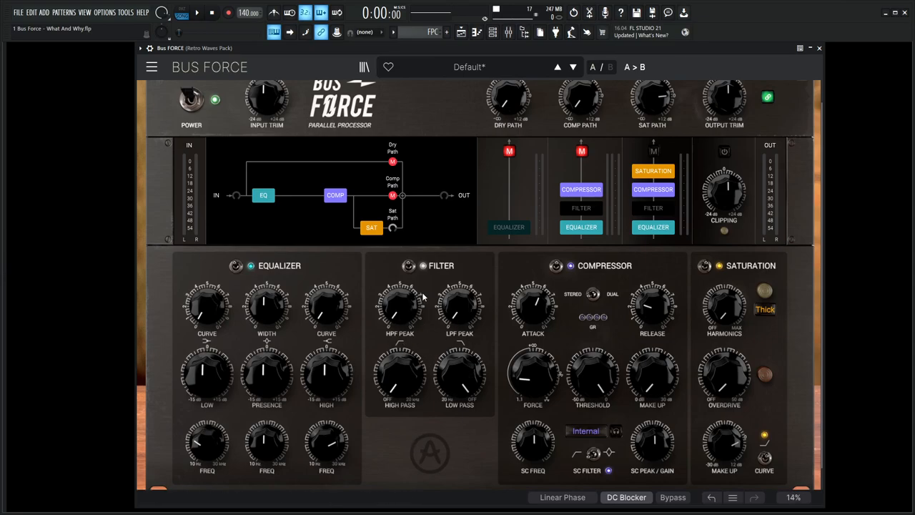
mouse_move(648, 311)
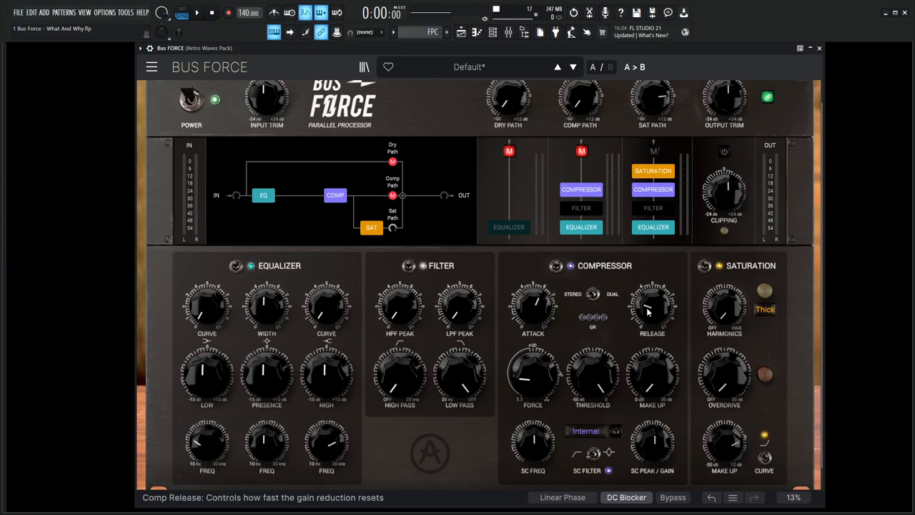
mouse_move(640, 351)
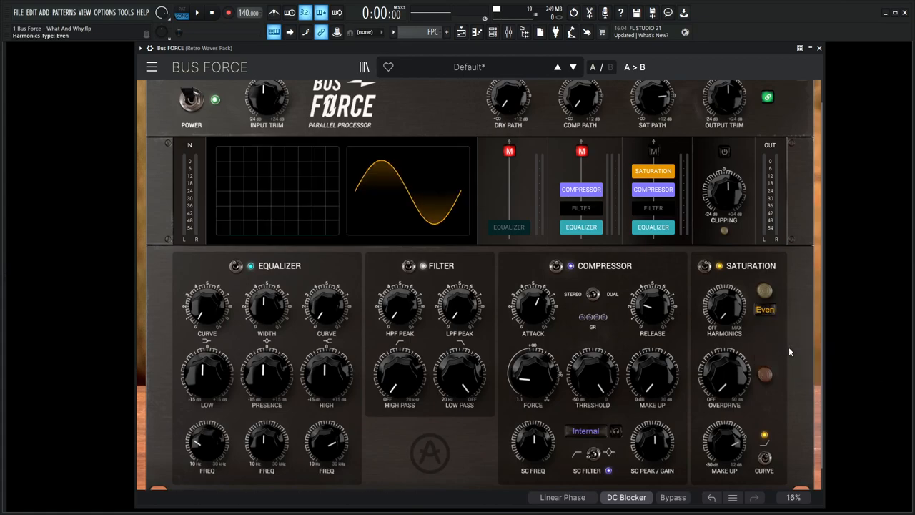
Step: Switch the harmonics type from Even to Thick and confirm Thick in the type list
click(765, 309)
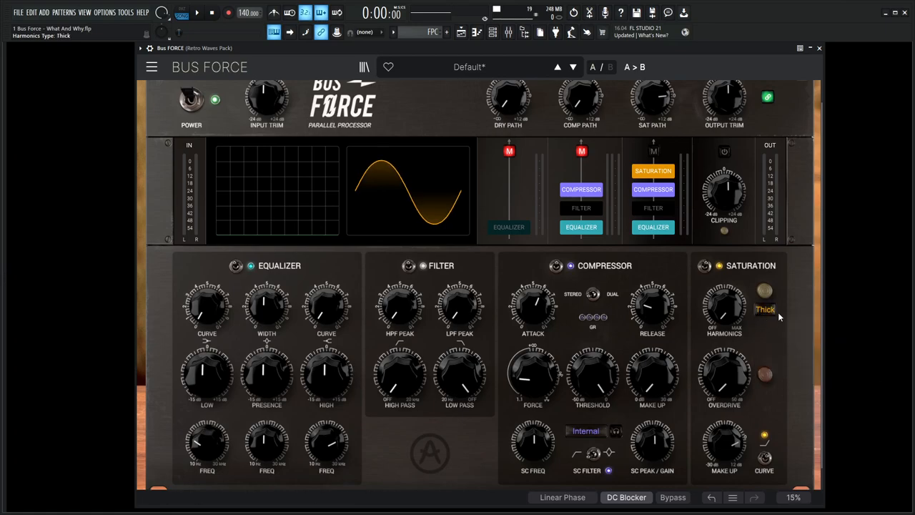
mouse_move(765, 308)
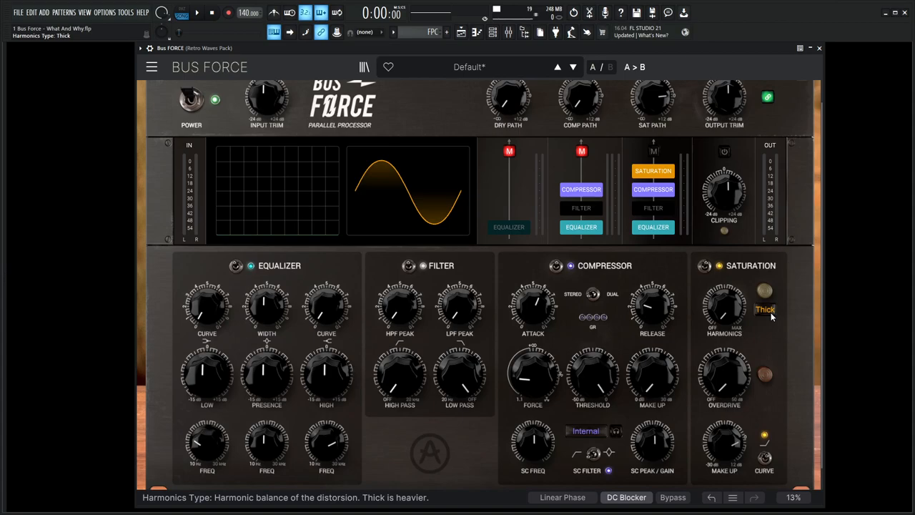
click(764, 309)
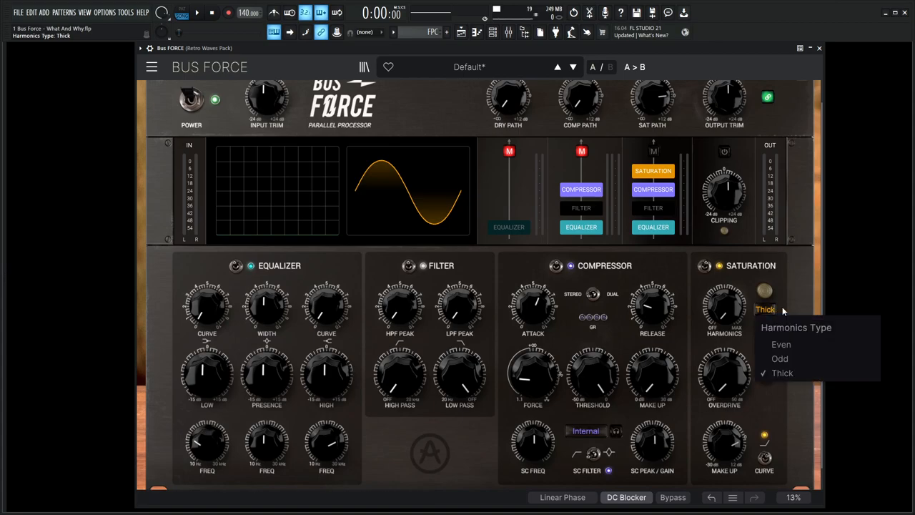
click(782, 372)
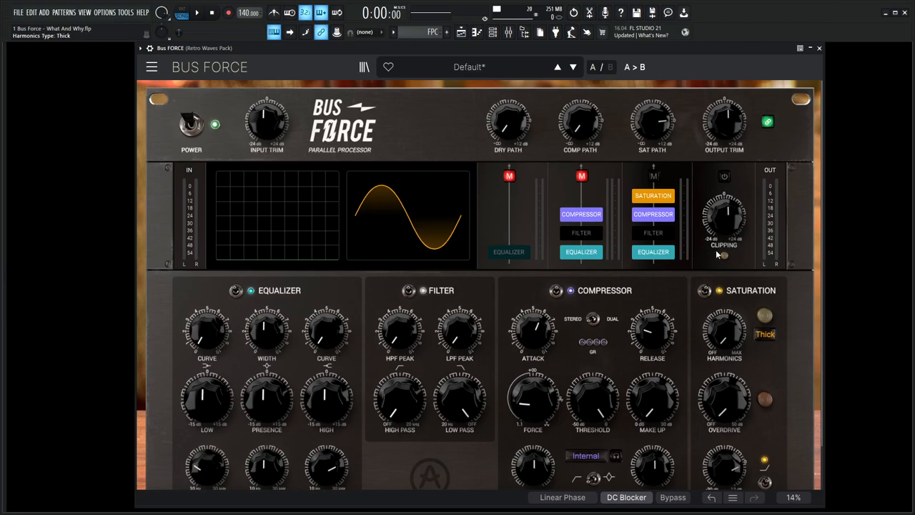
click(197, 12)
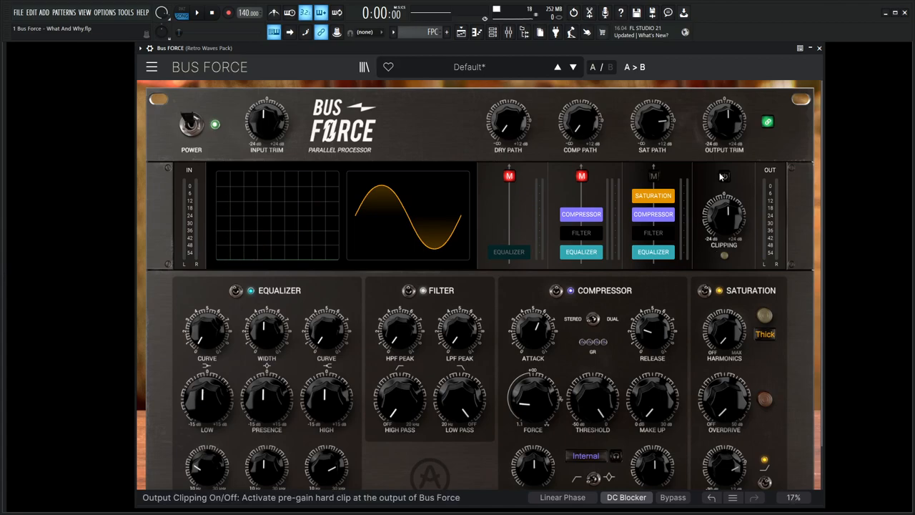
mouse_move(724, 125)
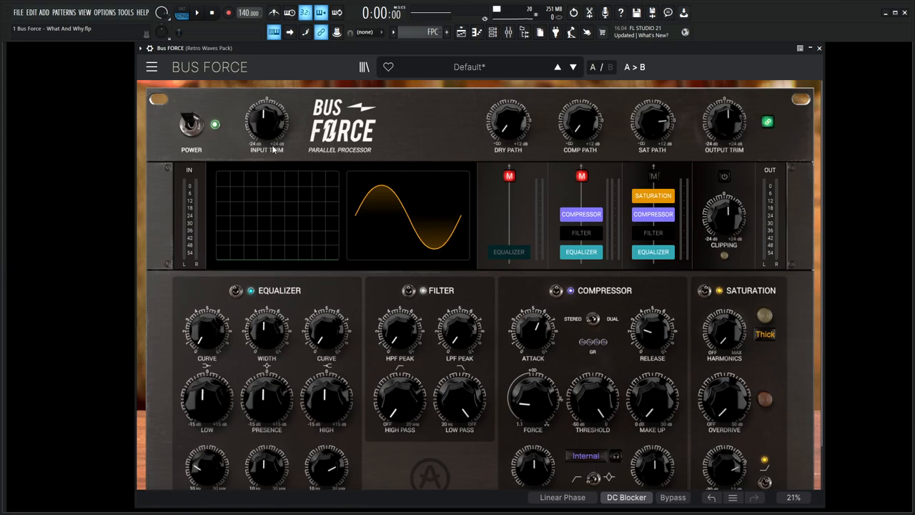
mouse_move(266, 121)
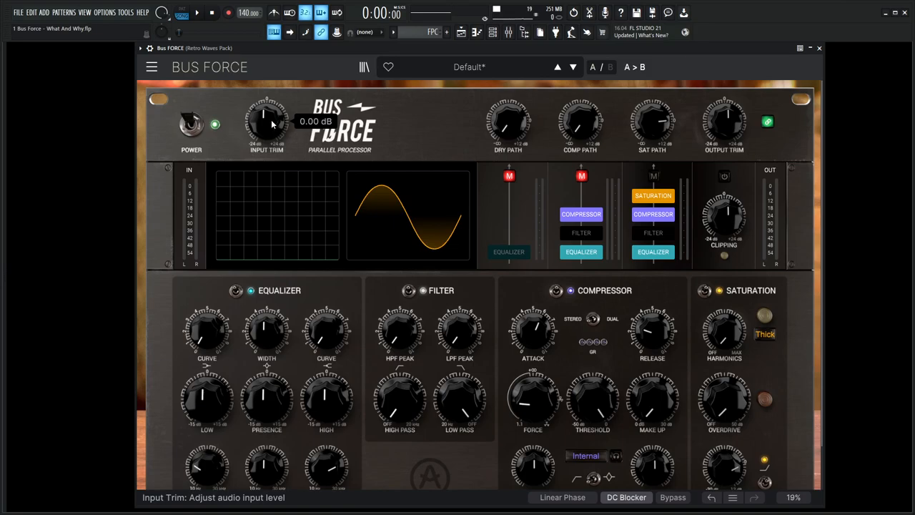
Step: Raise input trim to about +6 dB, bring output trim to about 2 dB, and unlink the trims
drag(266, 121, 266, 107)
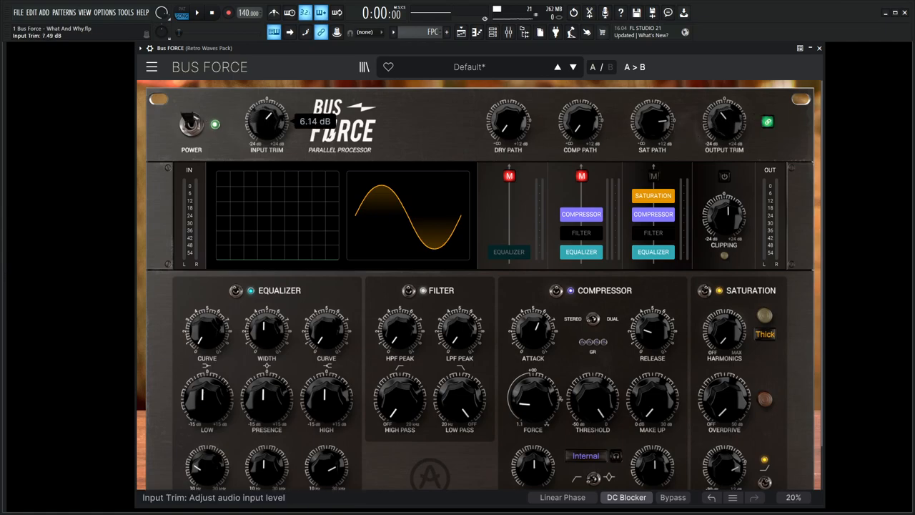
mouse_move(724, 120)
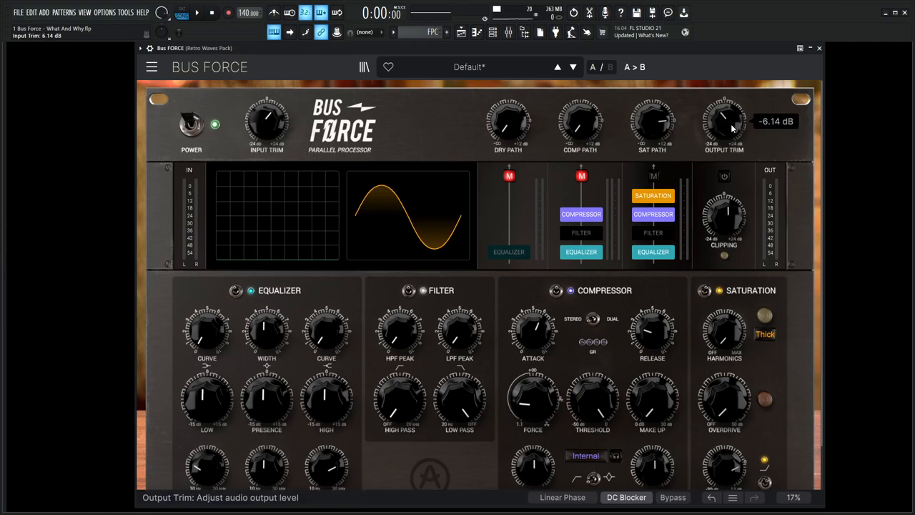
drag(724, 122, 724, 107)
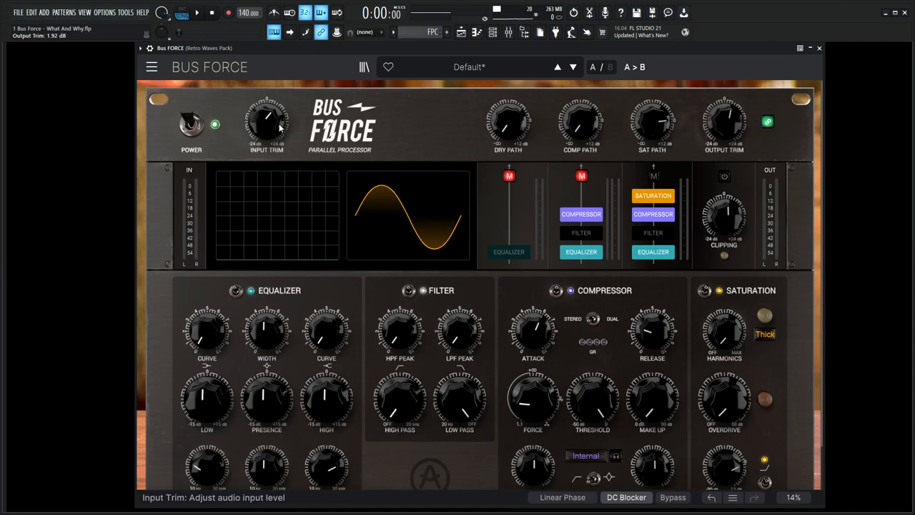
drag(266, 118, 266, 107)
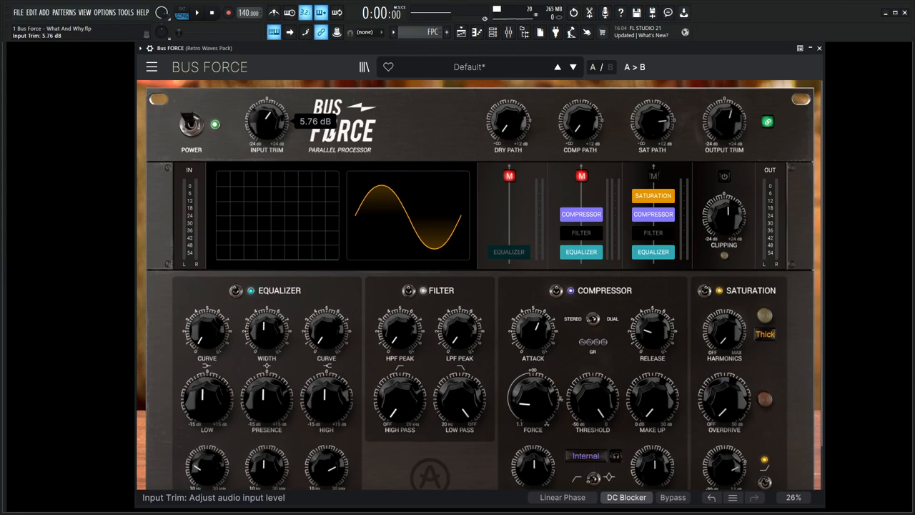
click(767, 121)
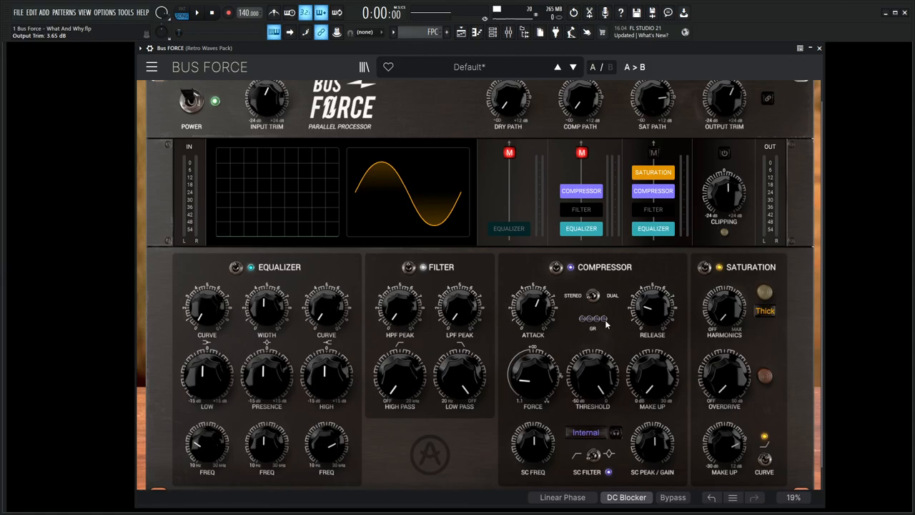
mouse_move(724, 375)
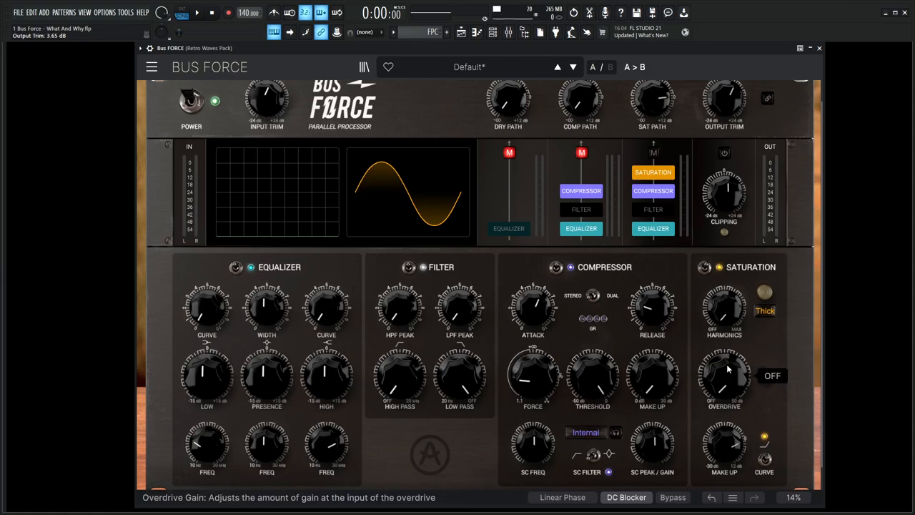